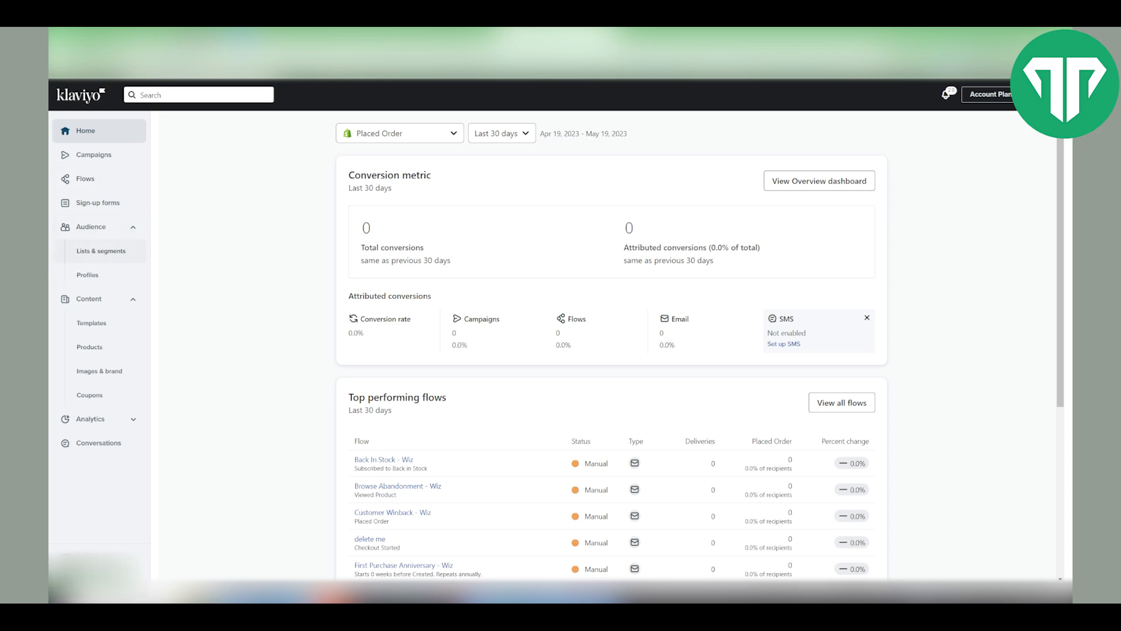
- Create a new email campaign, 'Email Campaign - May 19 2023 12:15 PM', and continue to recipients
left_click(101, 251)
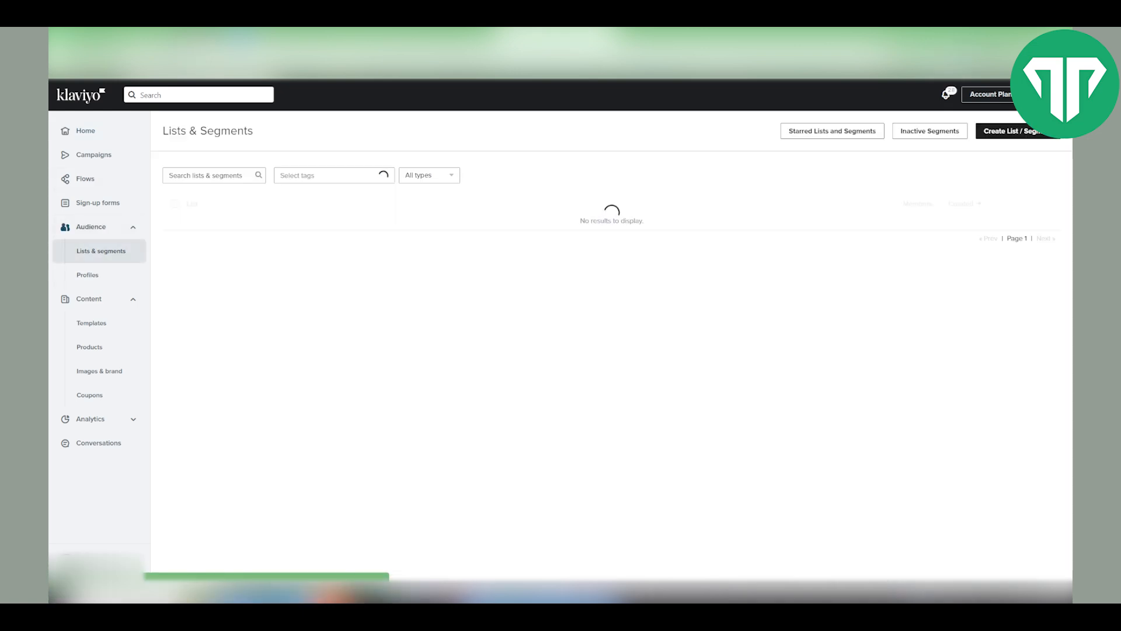
left_click(1012, 131)
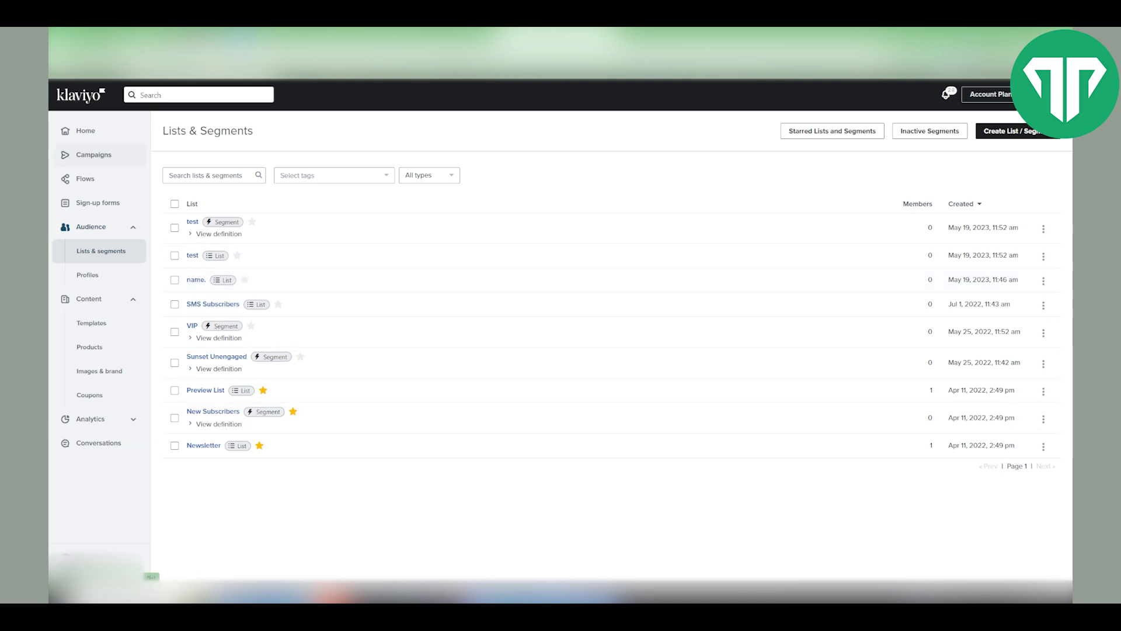
left_click(93, 154)
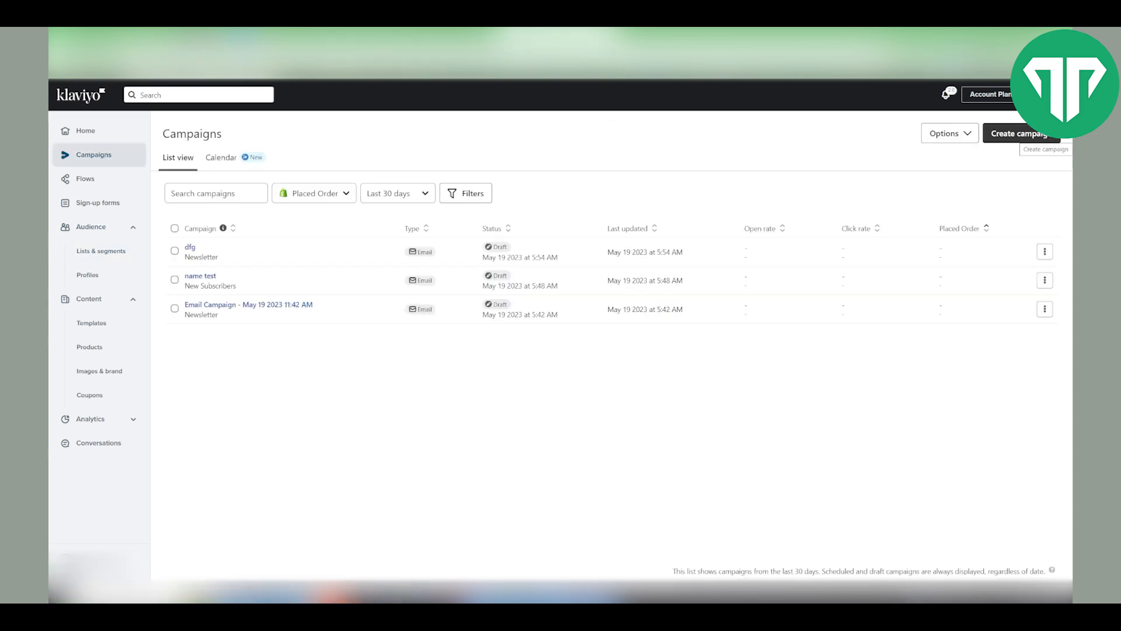
left_click(1020, 133)
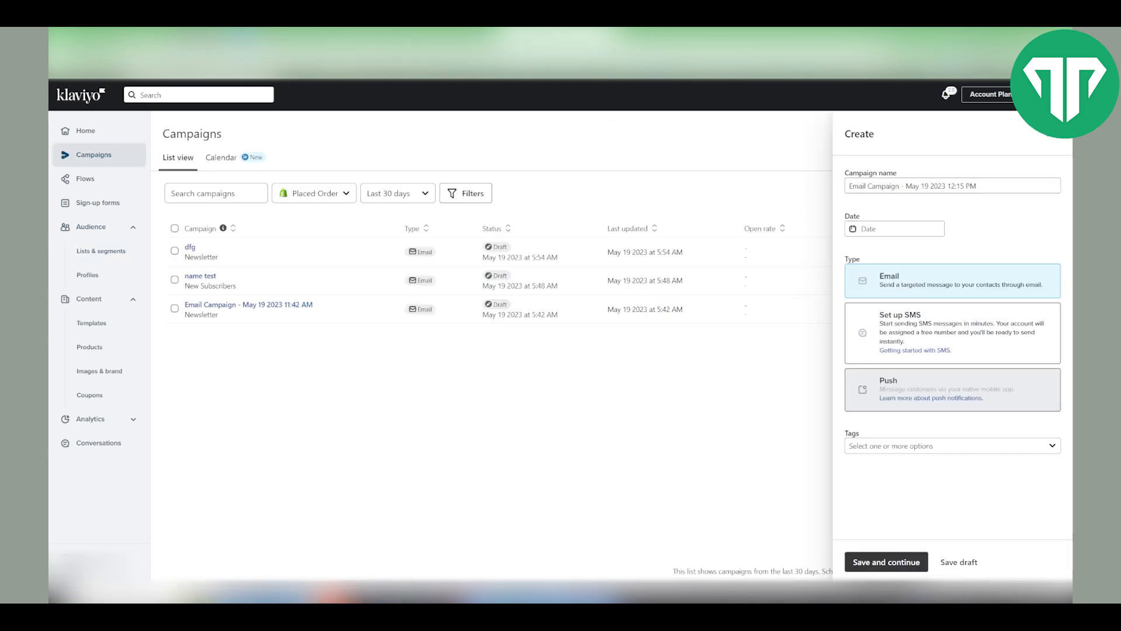
left_click(885, 561)
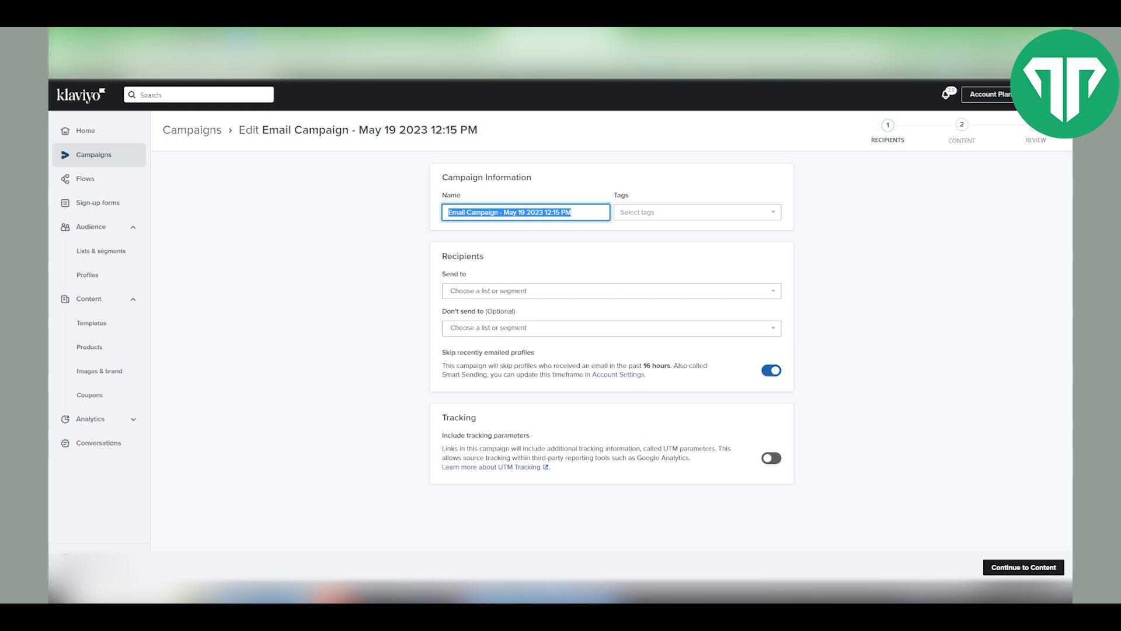
- Name the campaign 'a name', send it to the 'name.' list, and disable UTM tracking
type("a name")
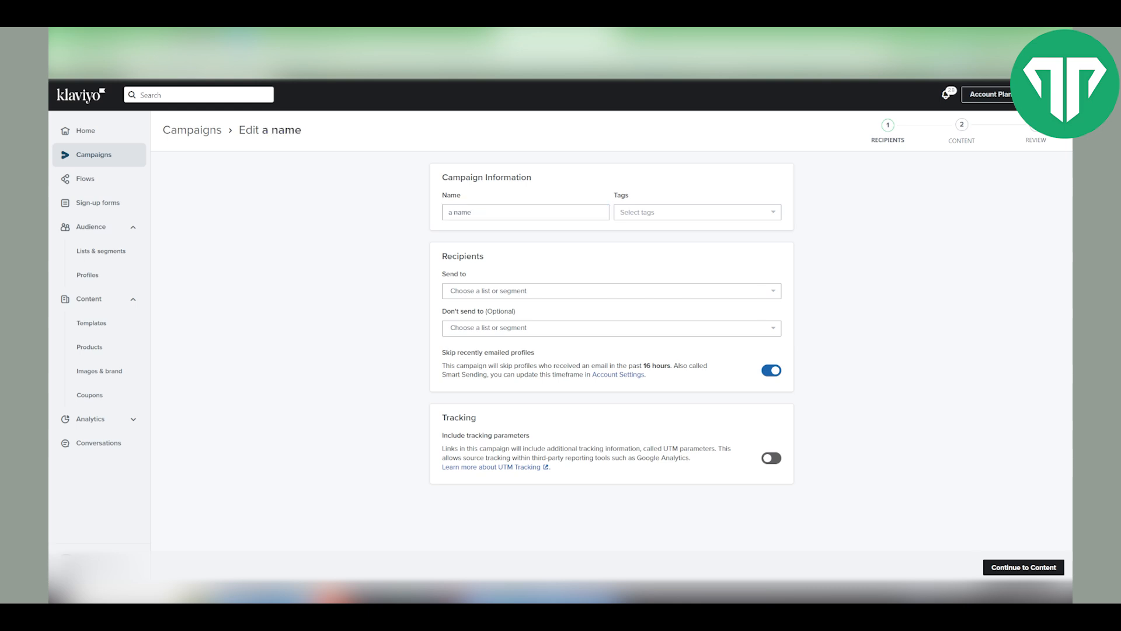
left_click(610, 290)
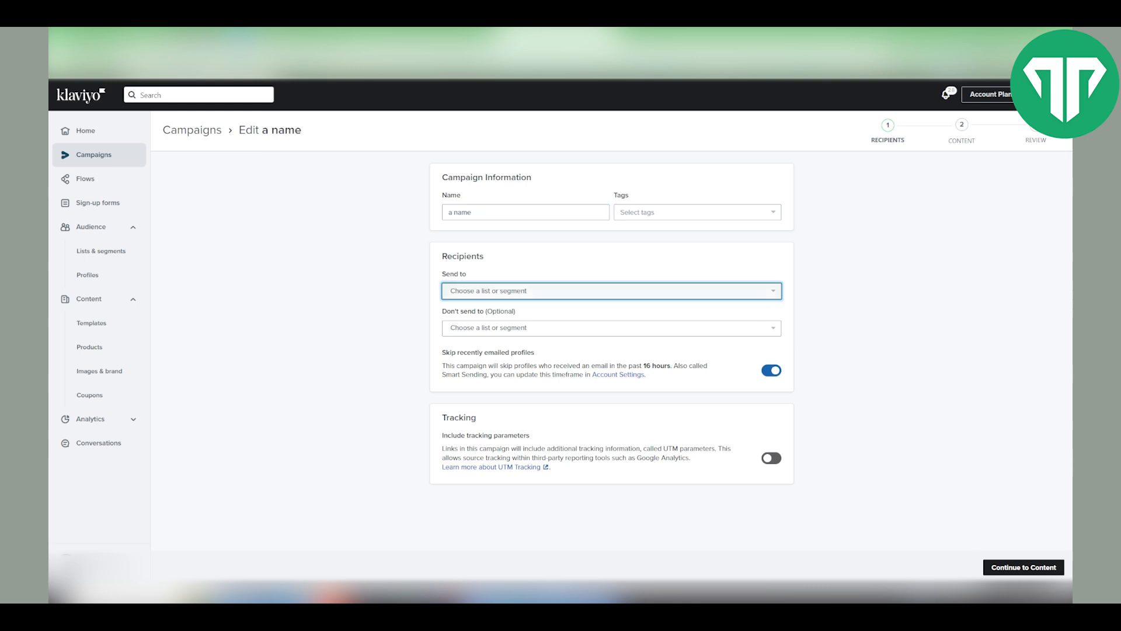
left_click(610, 290)
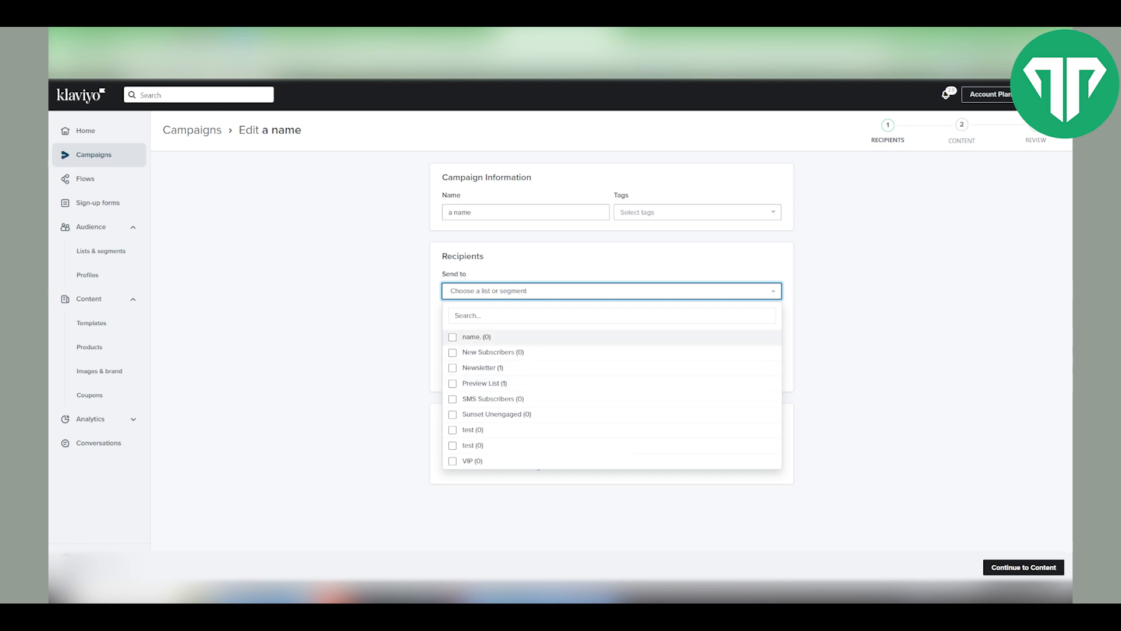
left_click(453, 337)
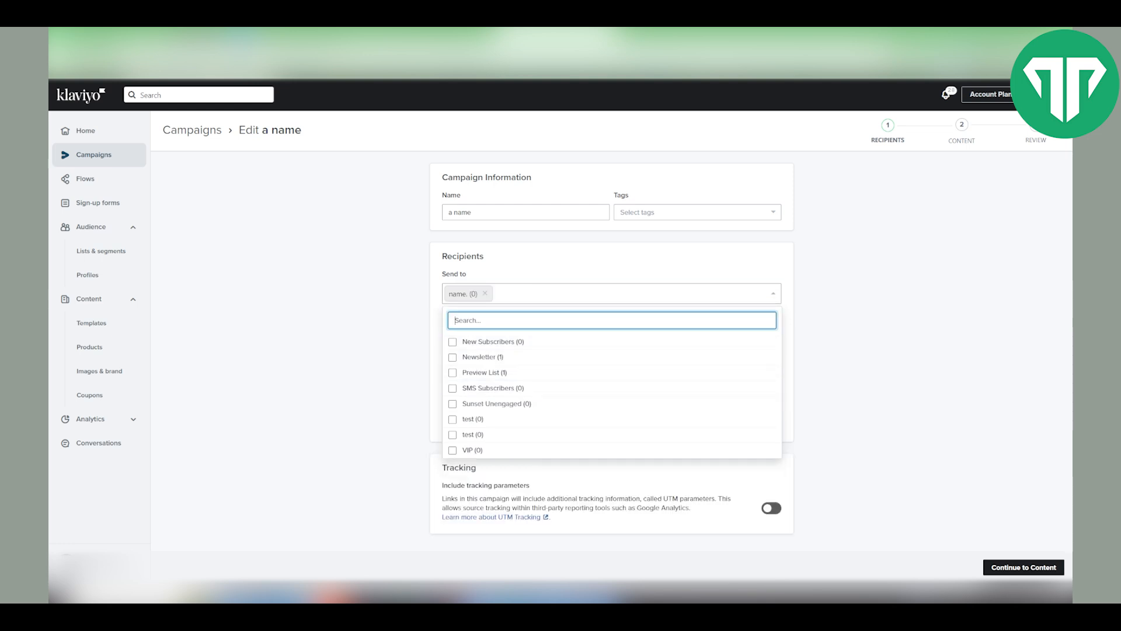
left_click(610, 293)
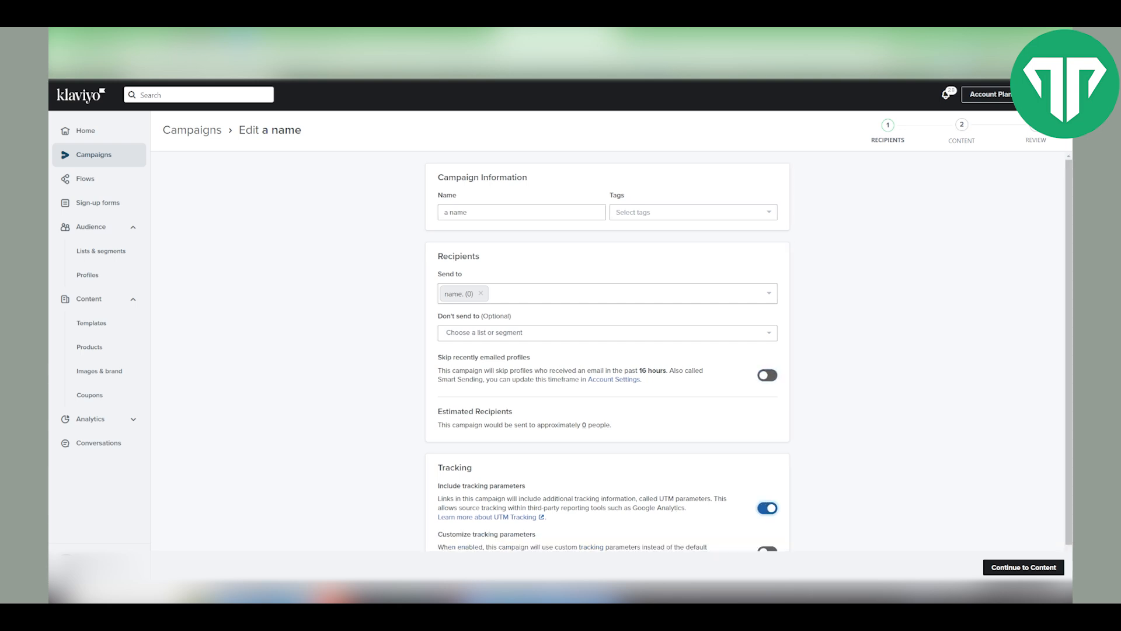
left_click(767, 507)
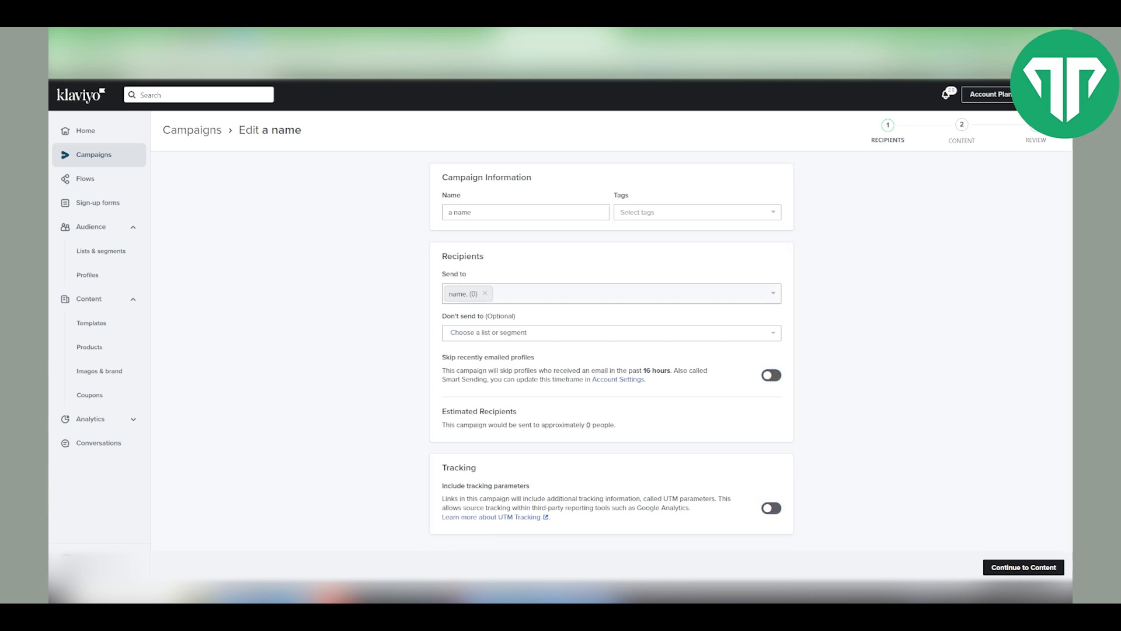